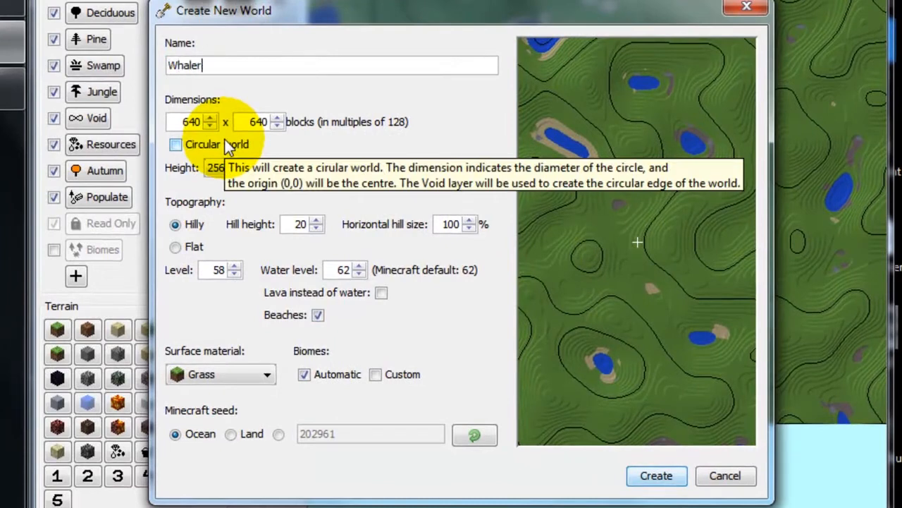
Step: Name the world 'Whalerealm test' and set its dimensions to 2560 by 2560 blocks
text(realm test)
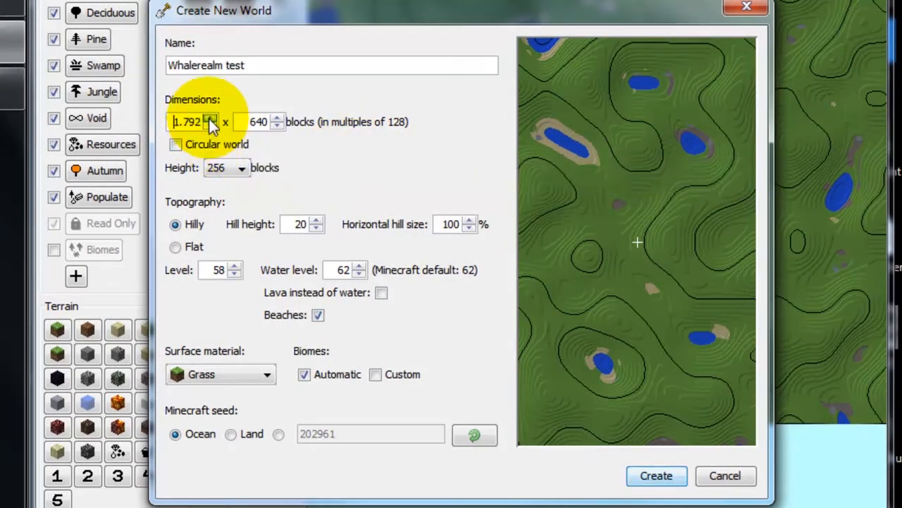
click(210, 118)
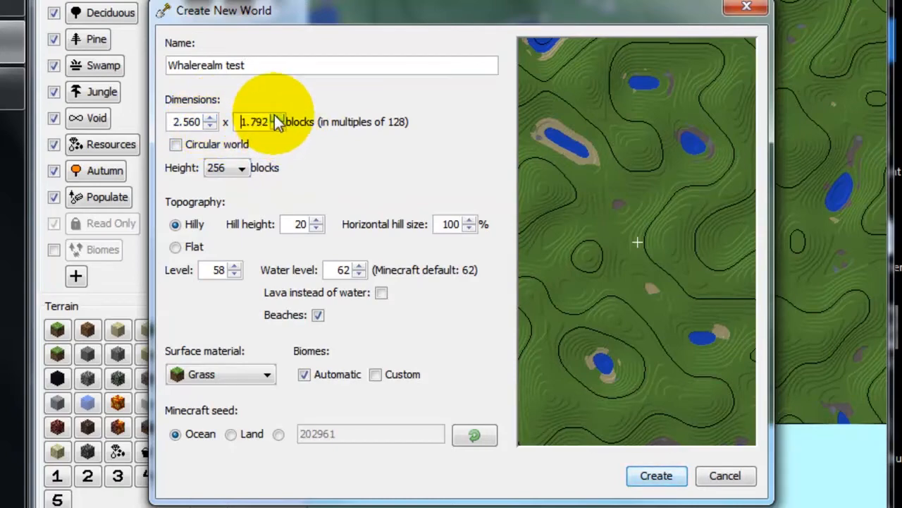
click(276, 119)
text(2.560)
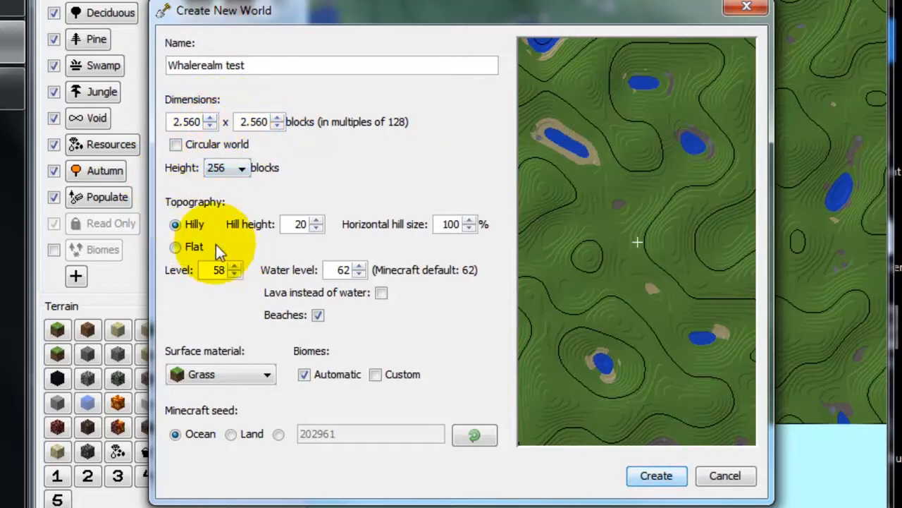
mouse_move(195, 196)
text(1)
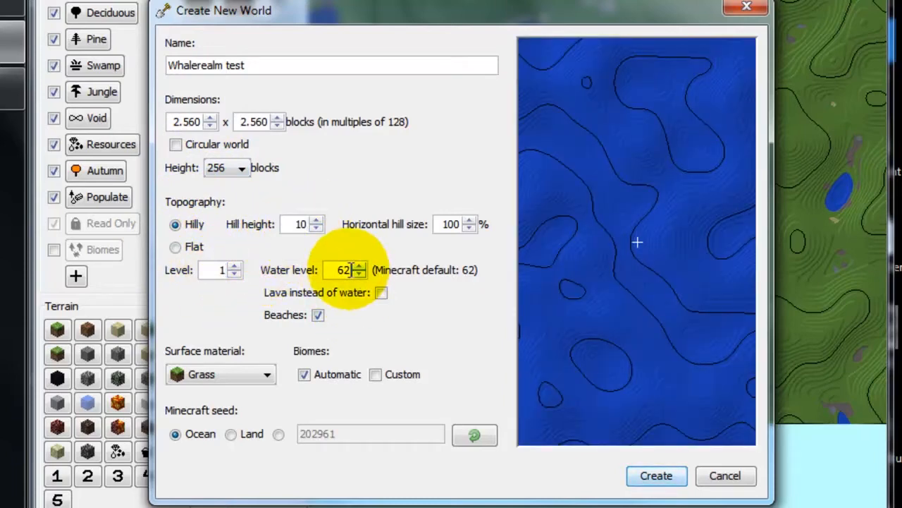
Step: Set water level 0, turn beaches off, hill size 250% and enable custom biomes
click(358, 273)
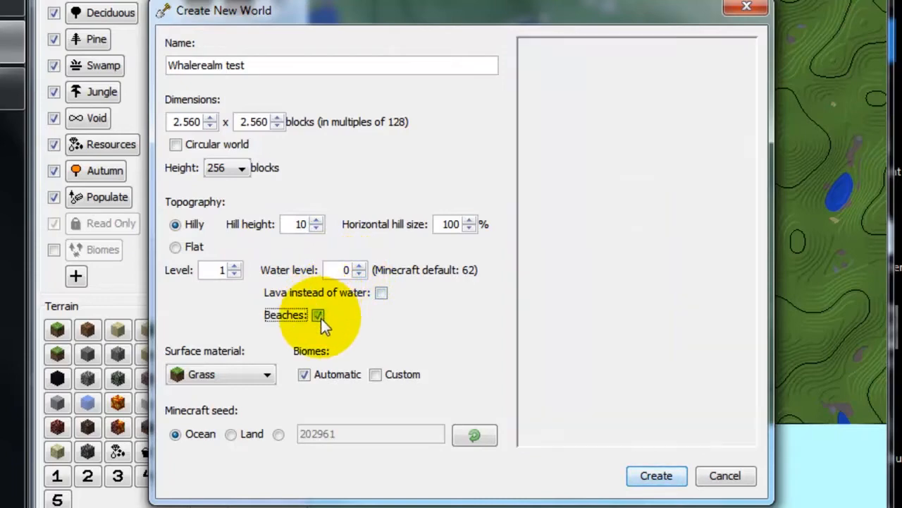
click(319, 314)
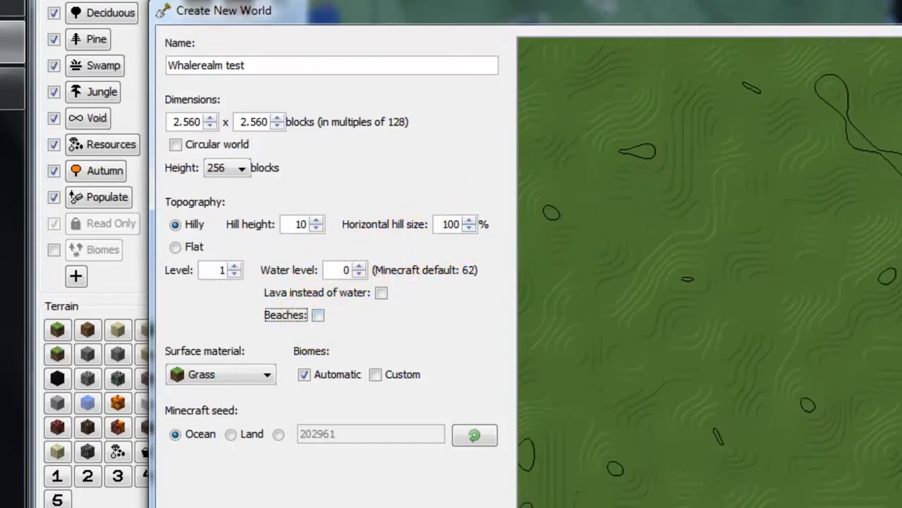
mouse_move(761, 189)
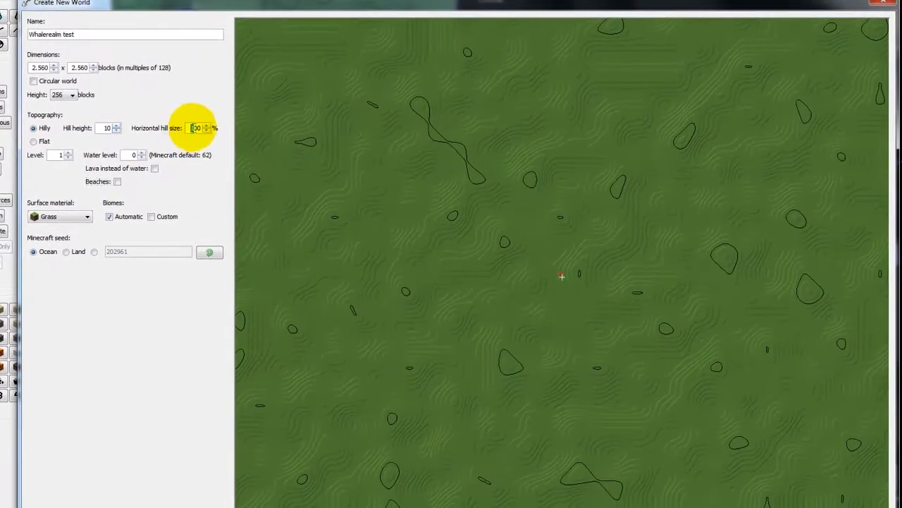
click(206, 130)
text(250)
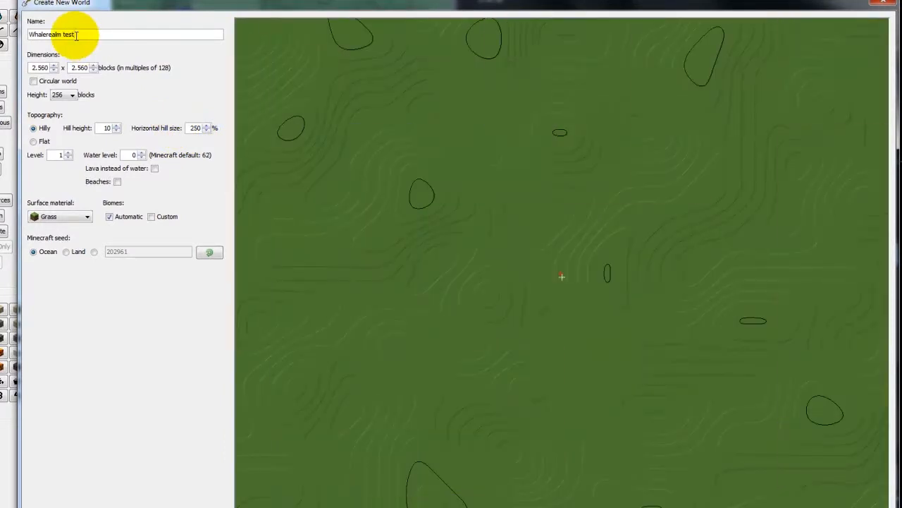
mouse_move(172, 76)
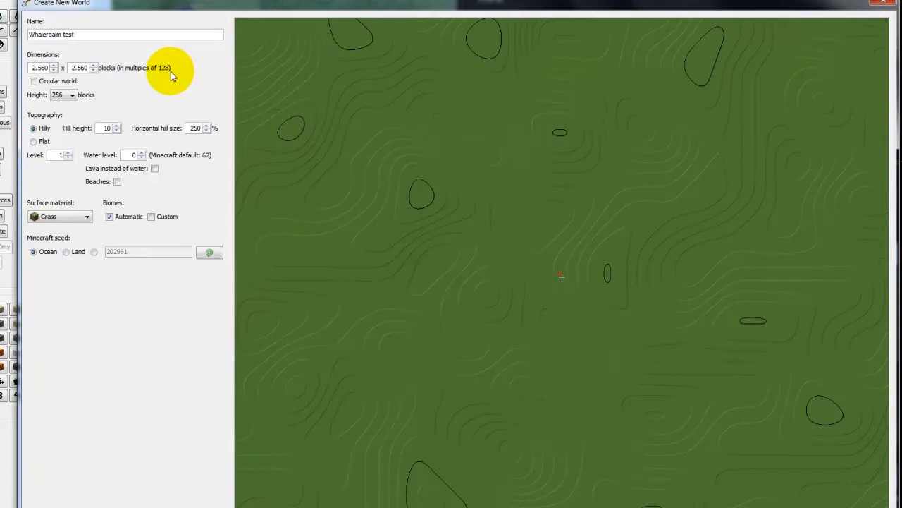
mouse_move(196, 126)
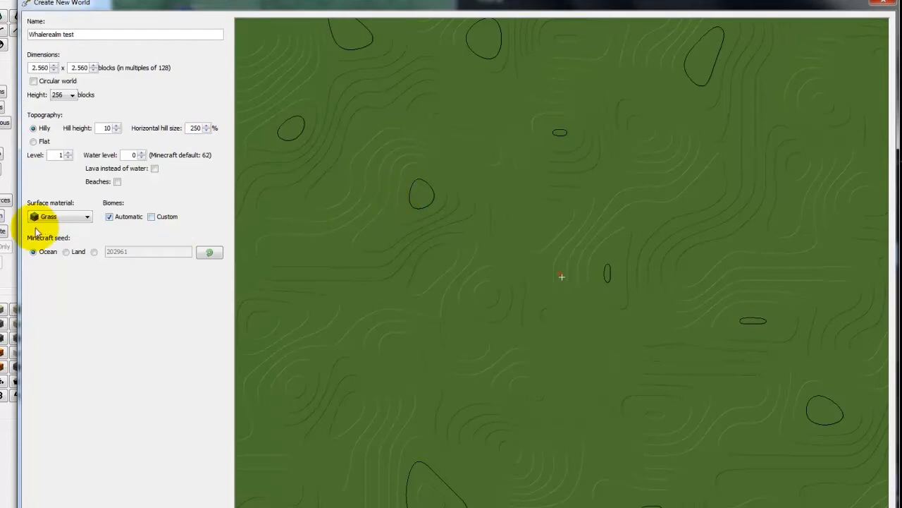
click(152, 217)
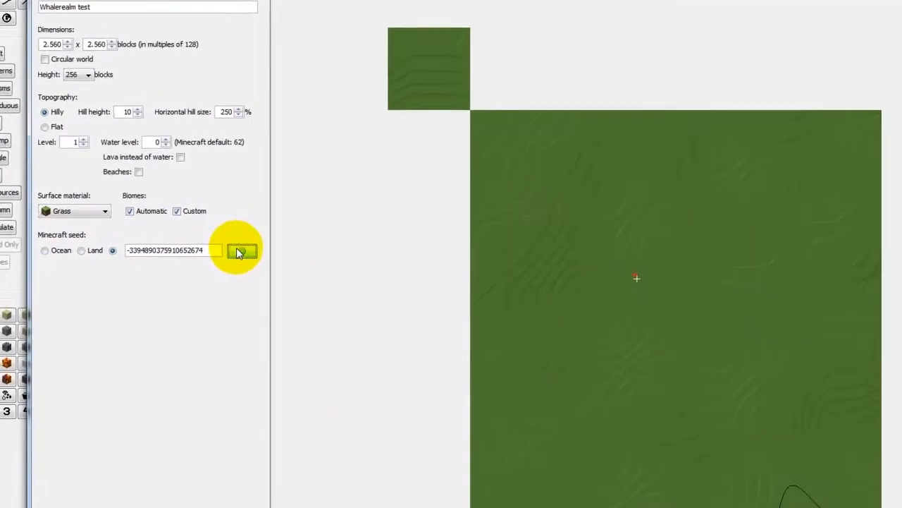
Step: Roll a new random seed and choose Custom 1 as the surface material
click(242, 251)
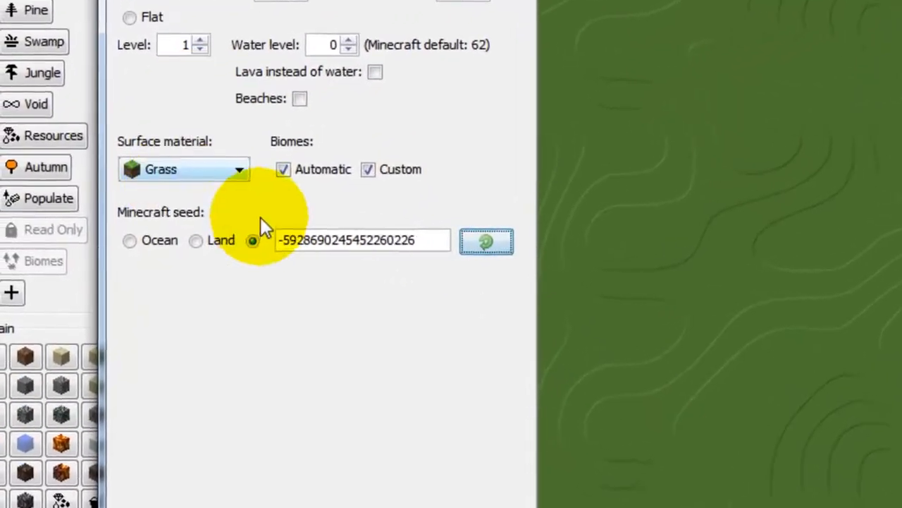
click(239, 170)
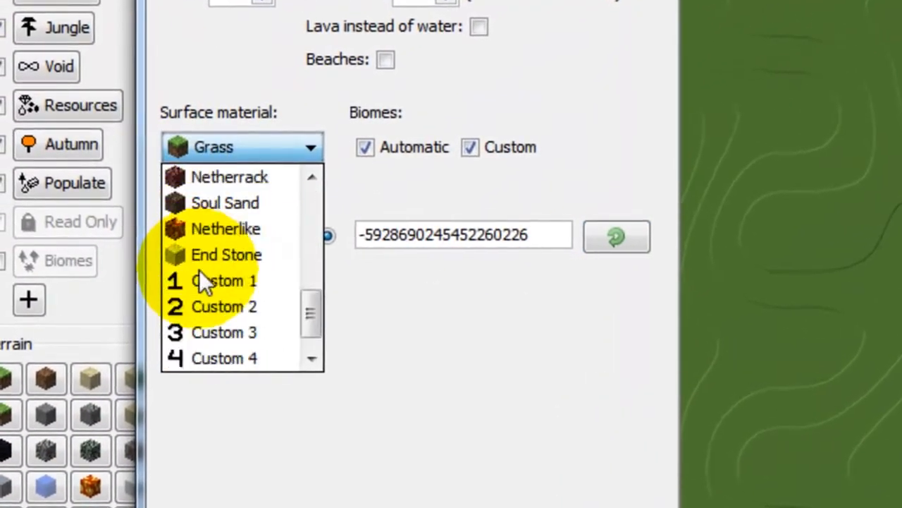
click(224, 281)
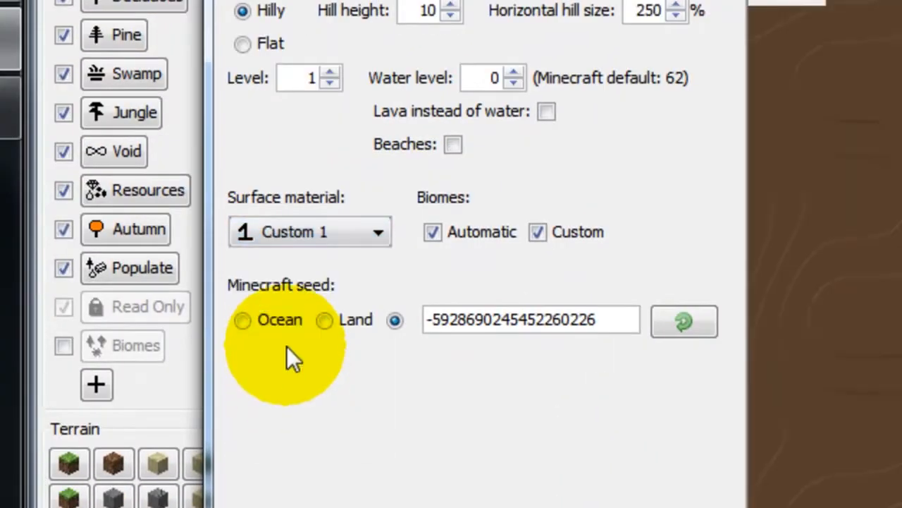
mouse_move(666, 163)
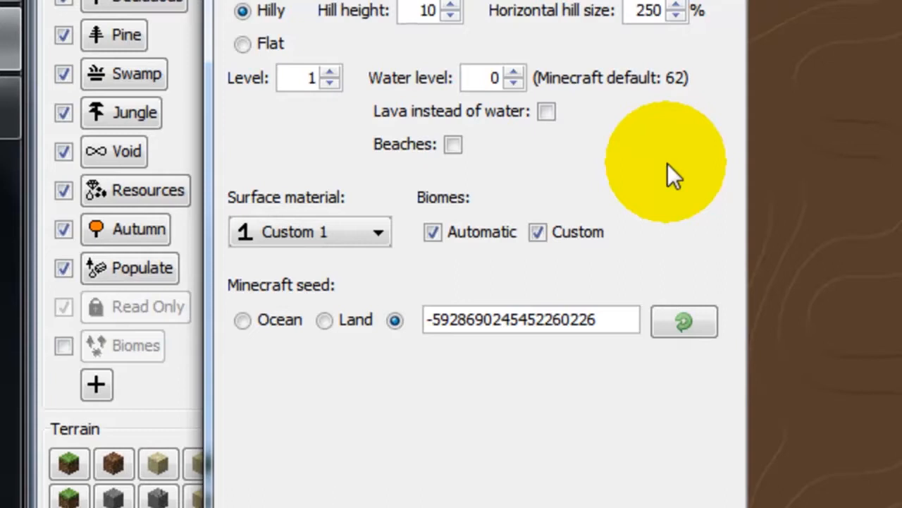
mouse_move(688, 57)
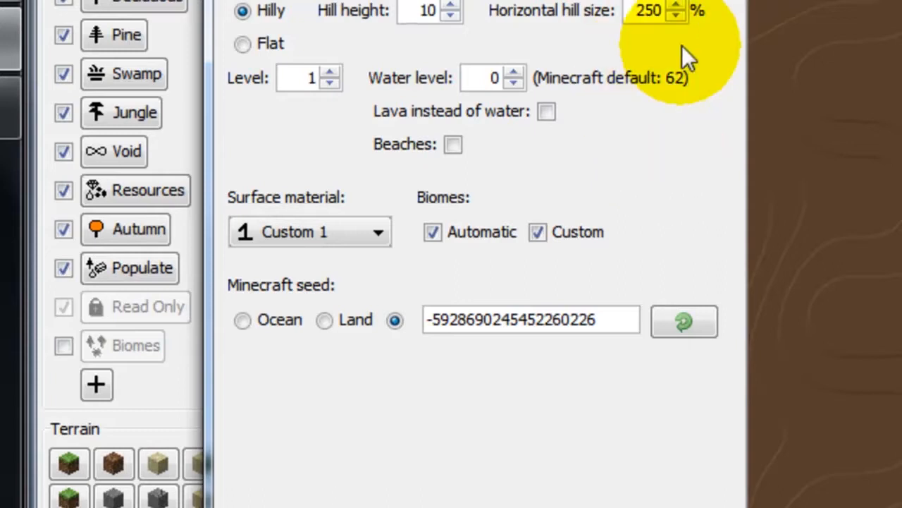
mouse_move(688, 60)
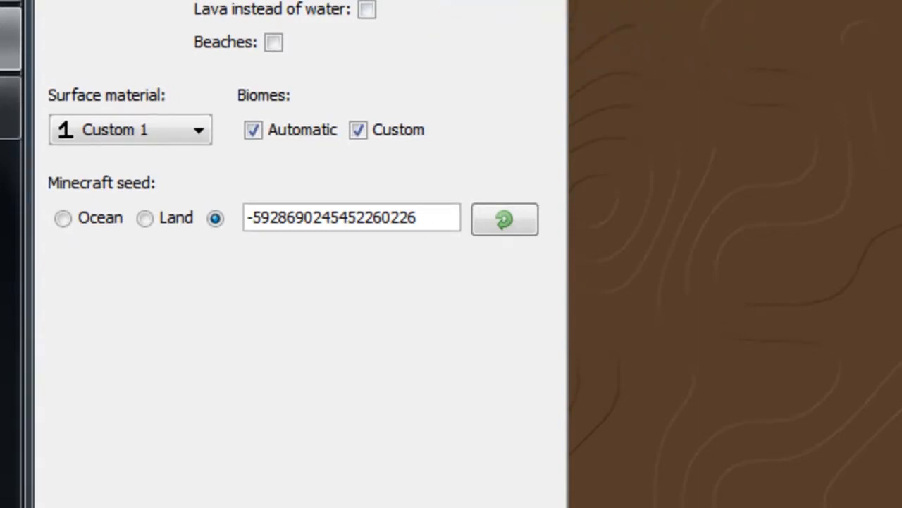
mouse_move(521, 223)
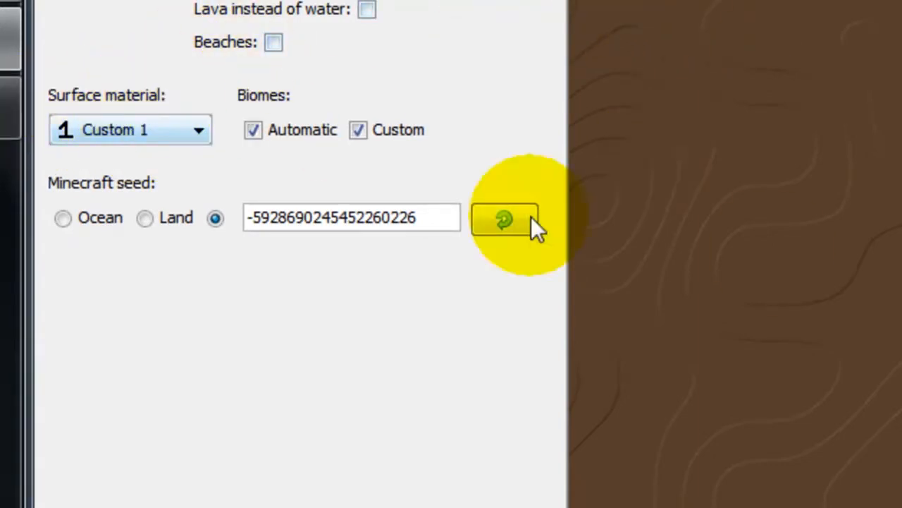
Step: Create the Whalerealm test world with the chosen settings
scroll(up, 3)
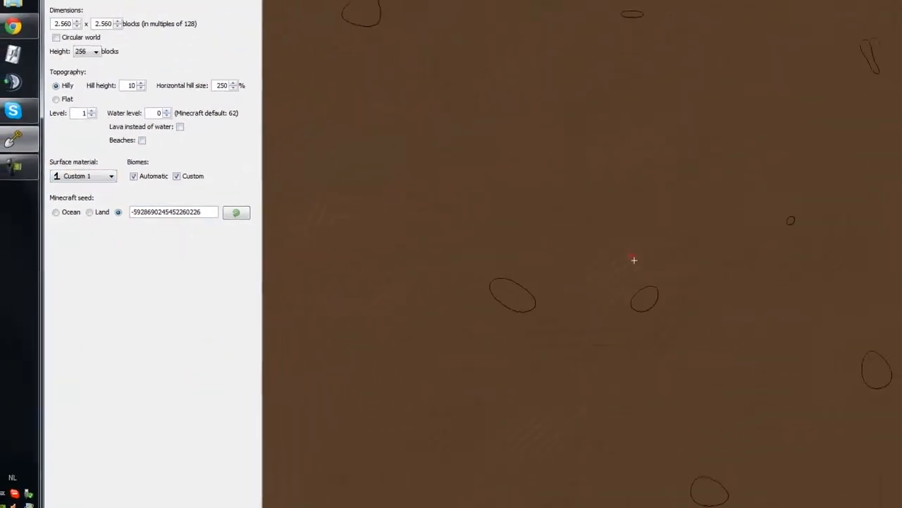
click(237, 212)
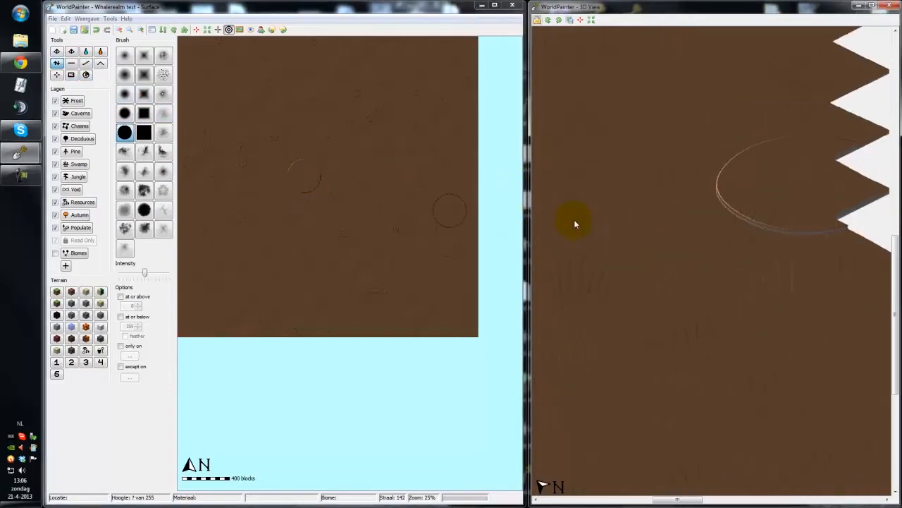
Step: Define the custom terrain material as block ID 30 Cobweb and confirm it
click(96, 30)
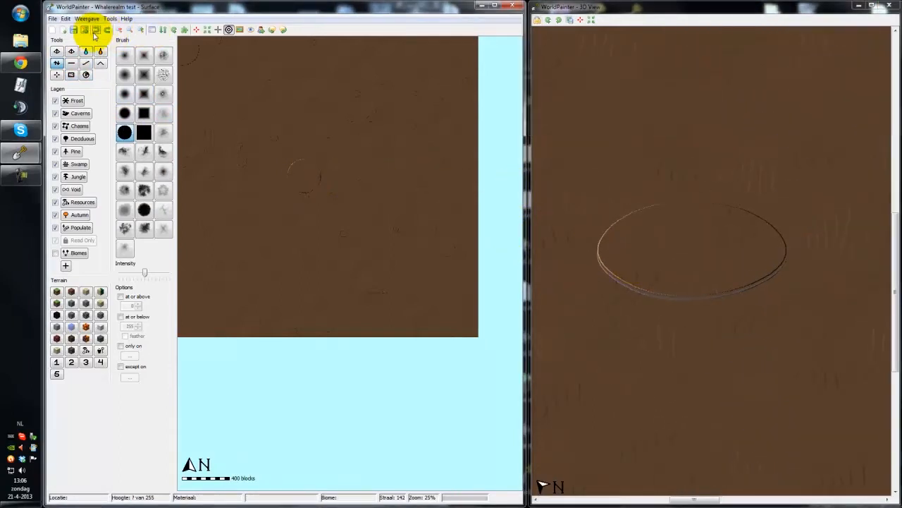
click(96, 29)
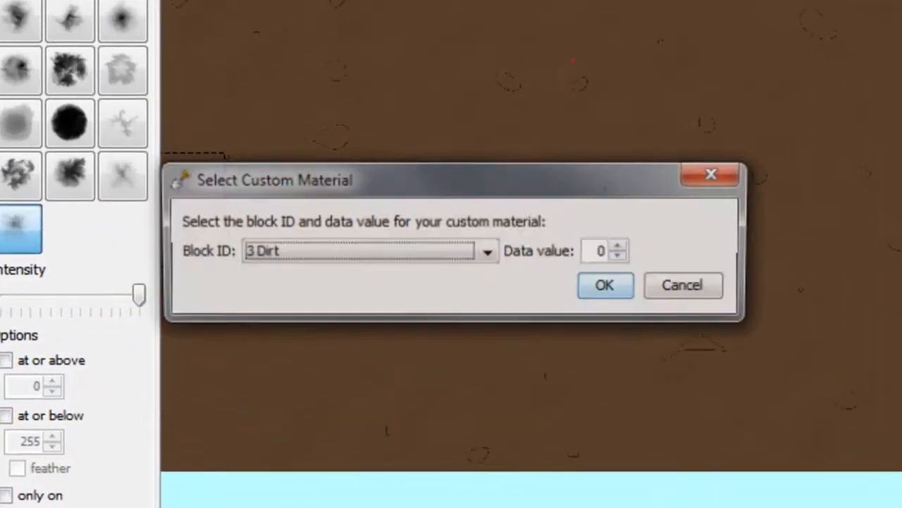
click(486, 251)
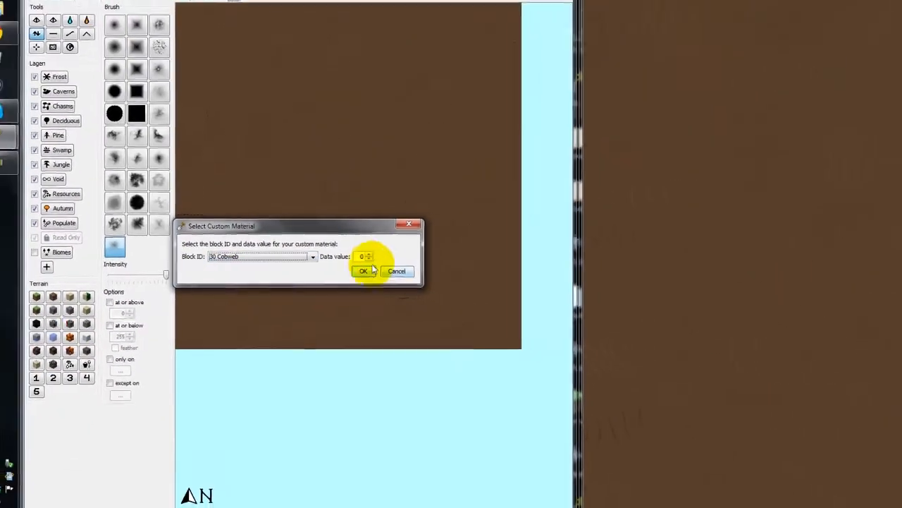
click(364, 270)
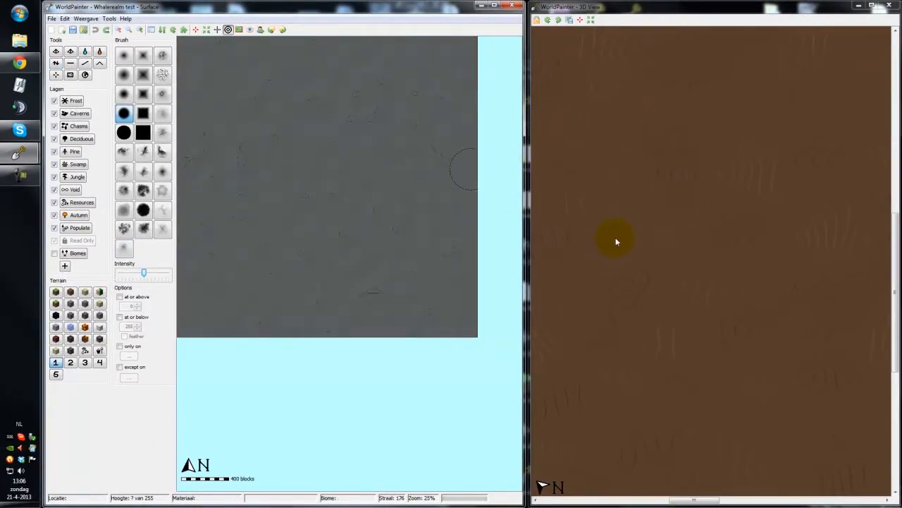
mouse_move(702, 214)
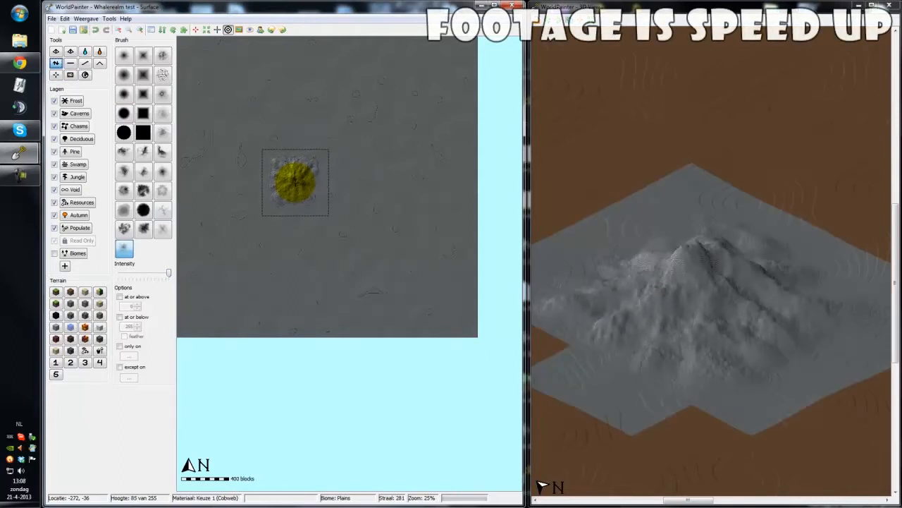
Step: Sculpt the raised ring of hills forming the crater rim
drag(294, 182, 309, 224)
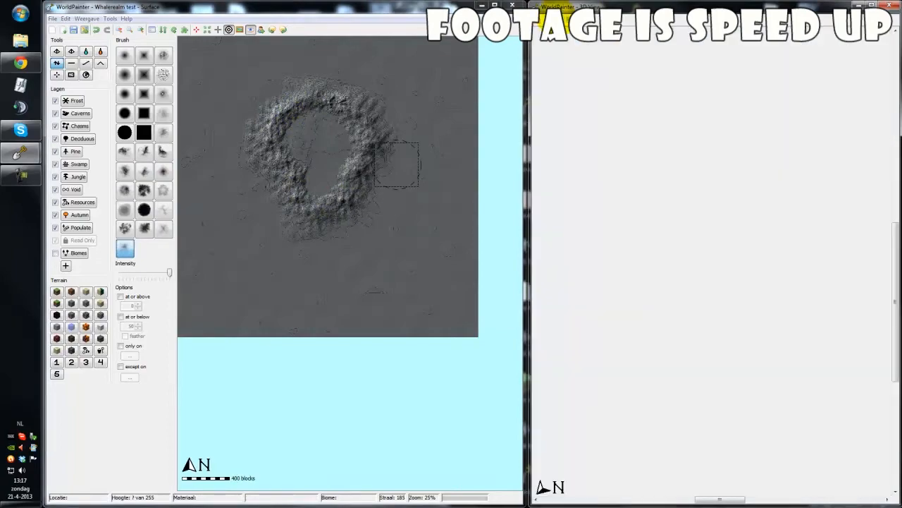
click(342, 200)
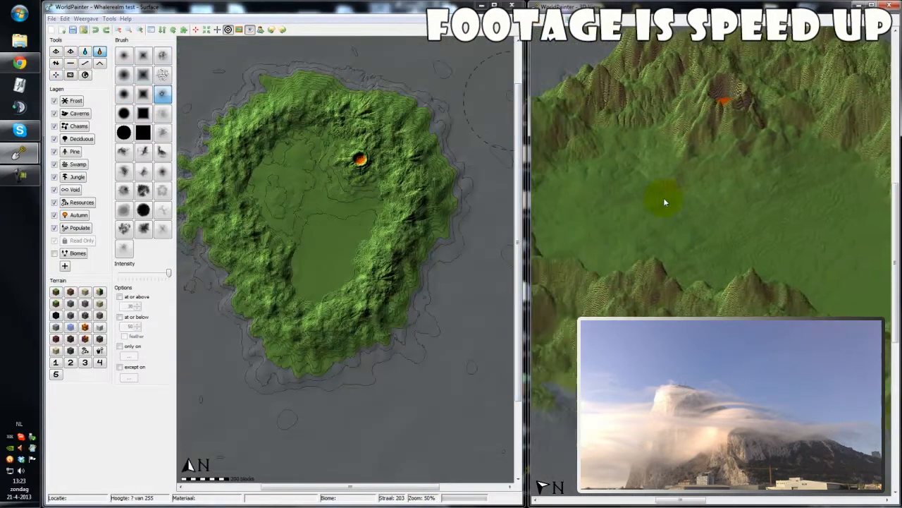
Step: Flood two small crater lakes among the island's hills
click(318, 77)
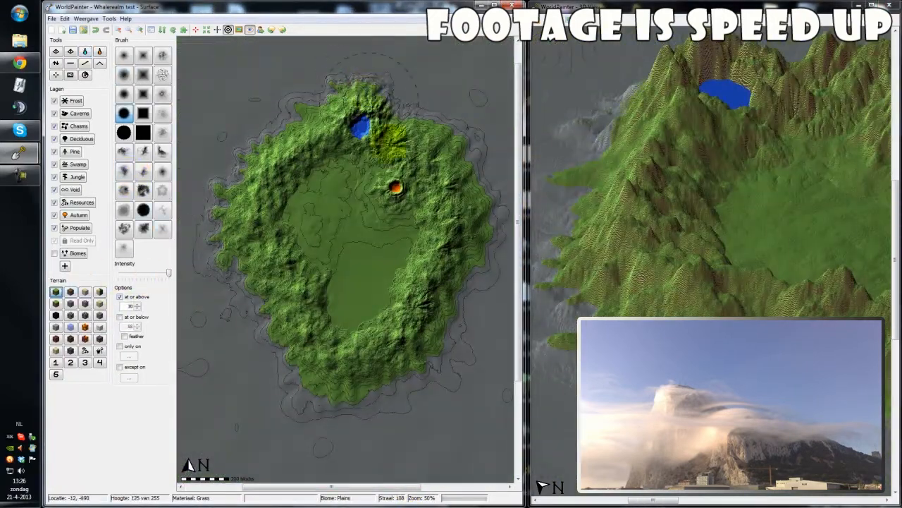
click(345, 402)
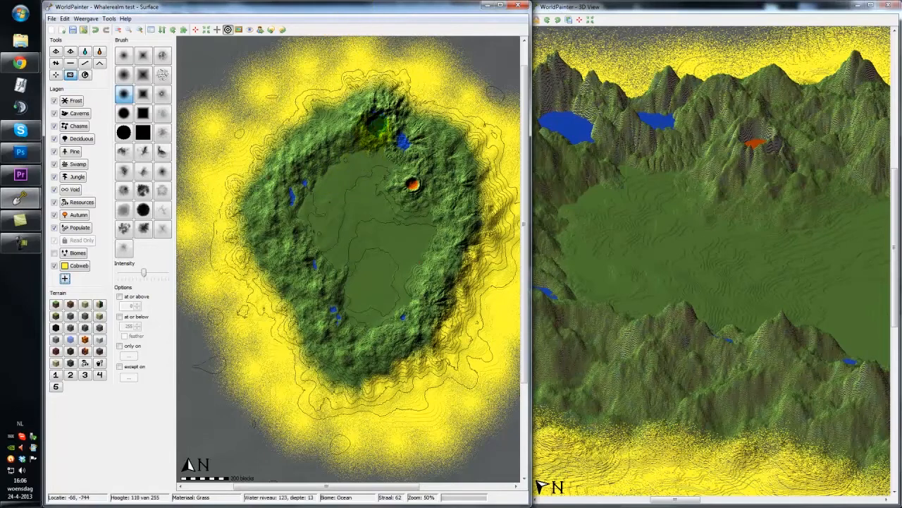
Step: Zoom the 2D map in on the flat plain inside the crater
click(330, 176)
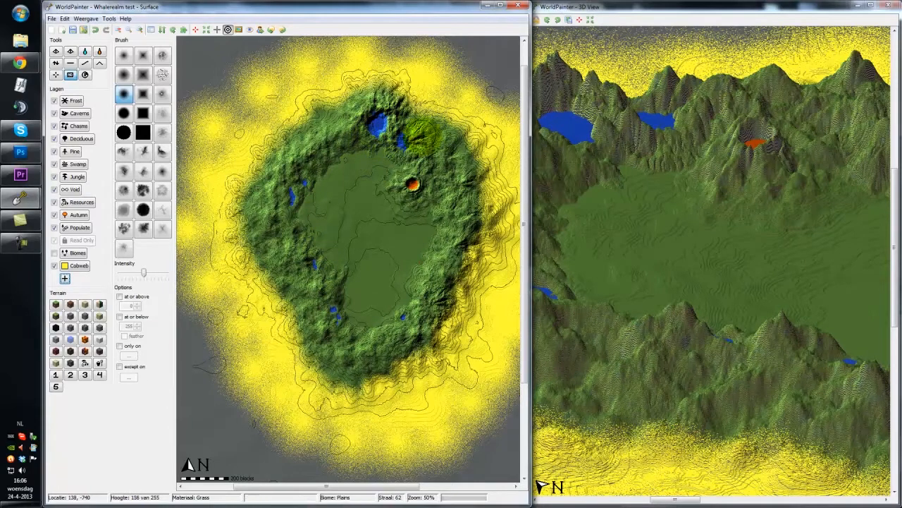
mouse_move(366, 204)
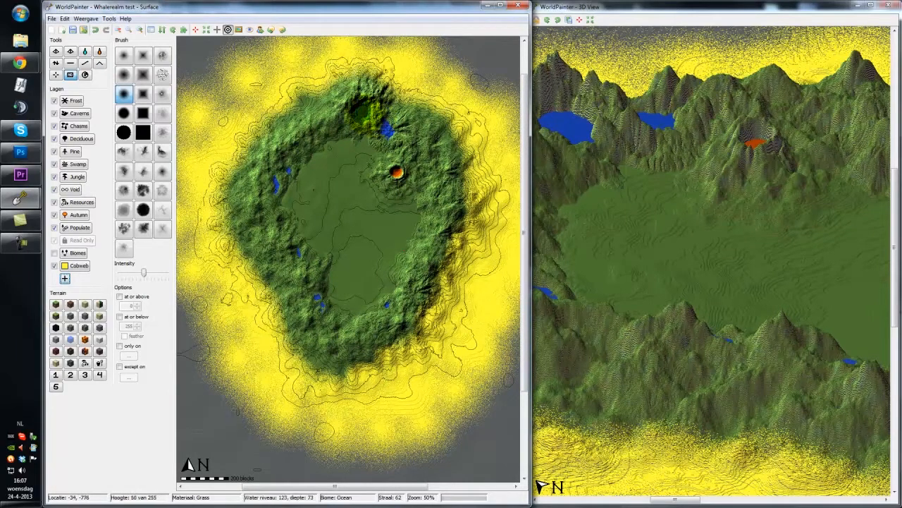
click(359, 116)
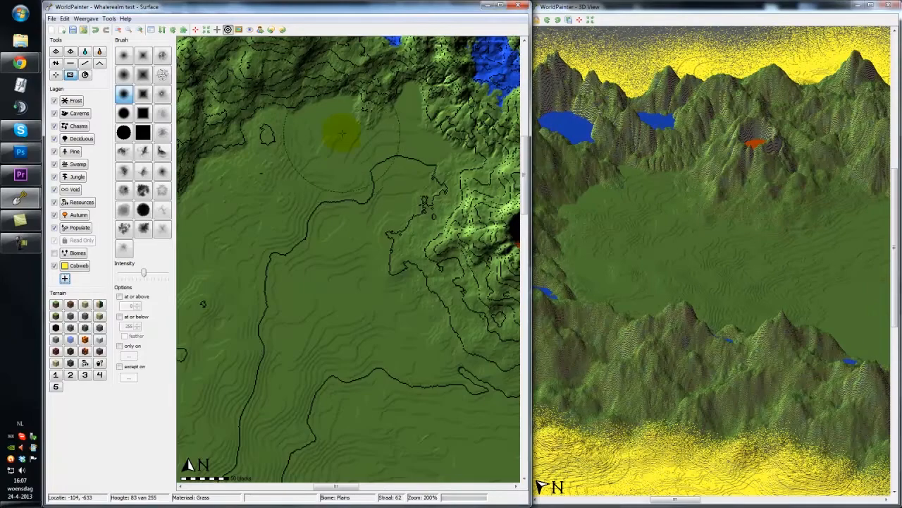
mouse_move(355, 279)
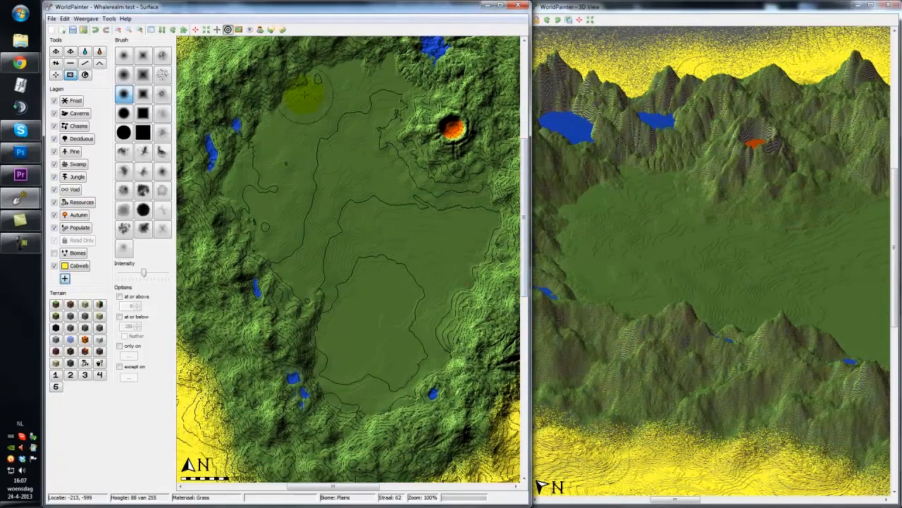
Step: Dab a faint patch of the Cobweb mist layer onto the inner plain's edge
click(254, 251)
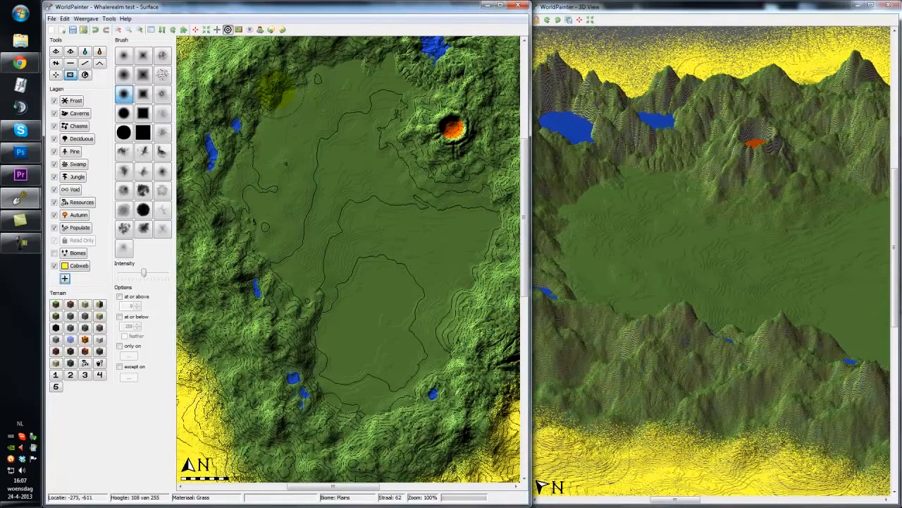
mouse_move(287, 134)
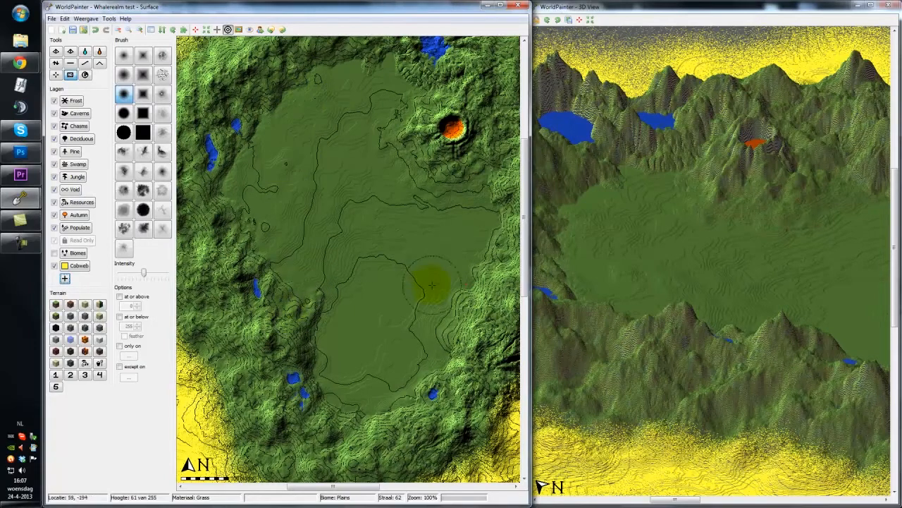
mouse_move(406, 224)
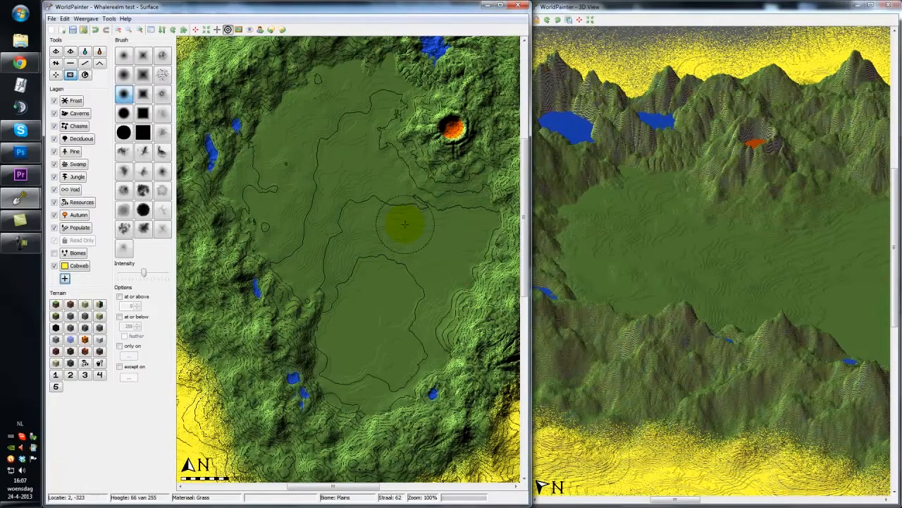
mouse_move(367, 331)
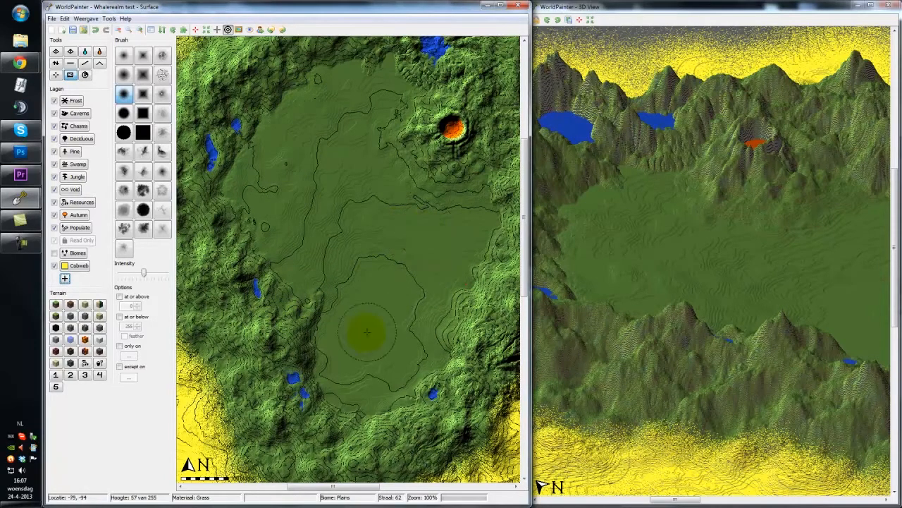
mouse_move(380, 318)
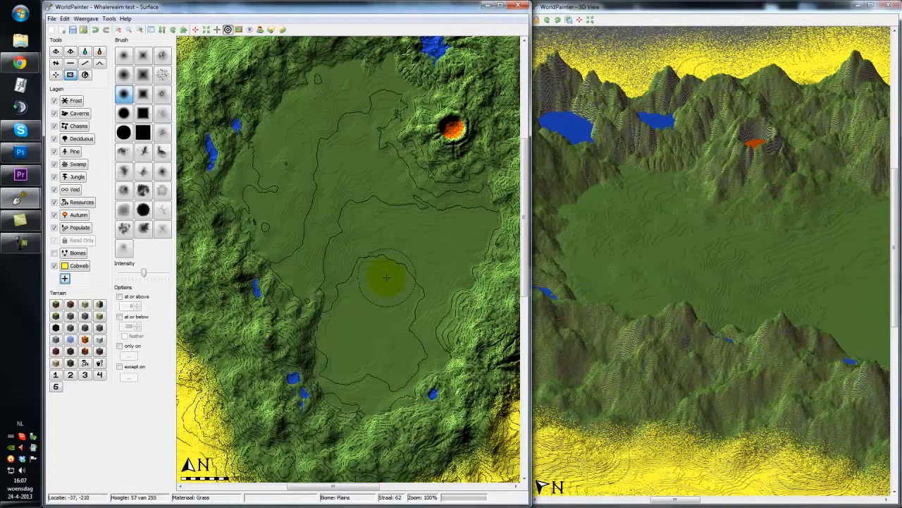
mouse_move(373, 313)
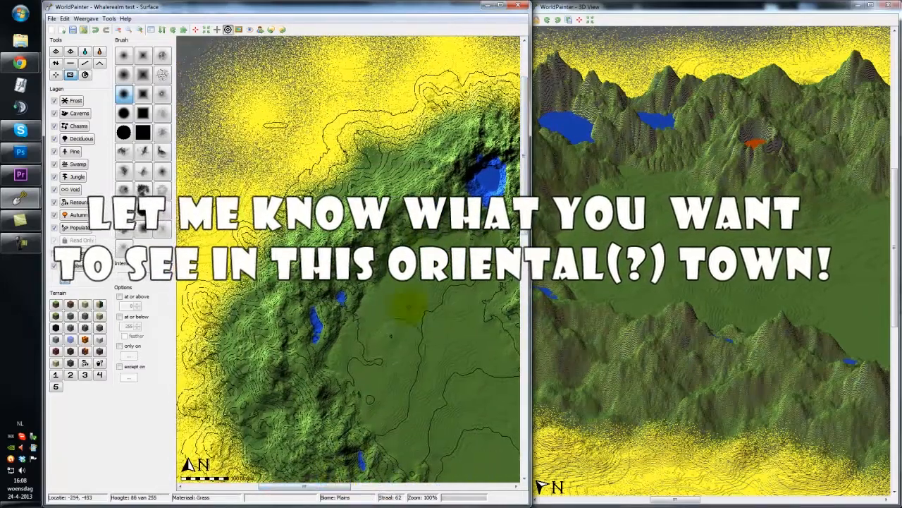
Step: Zoom out to the full island and bring up the add-custom-layer choices
scroll(down, 3)
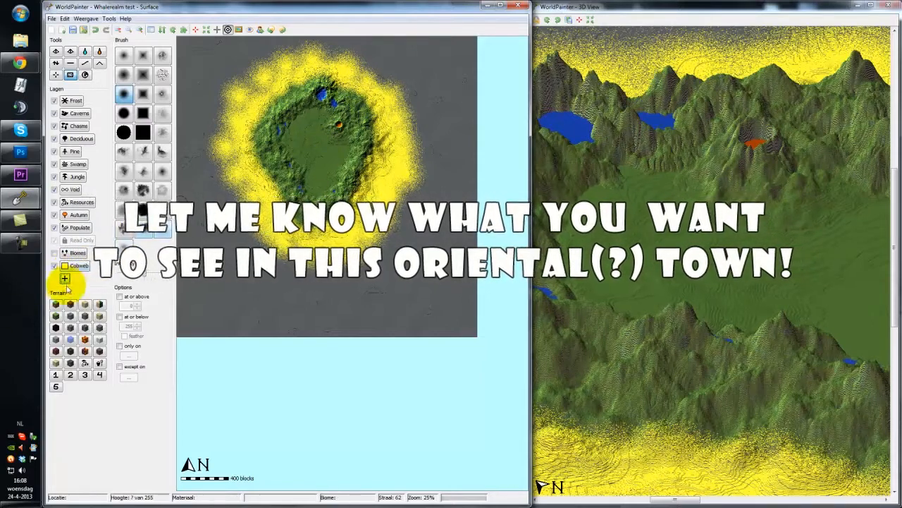
click(65, 279)
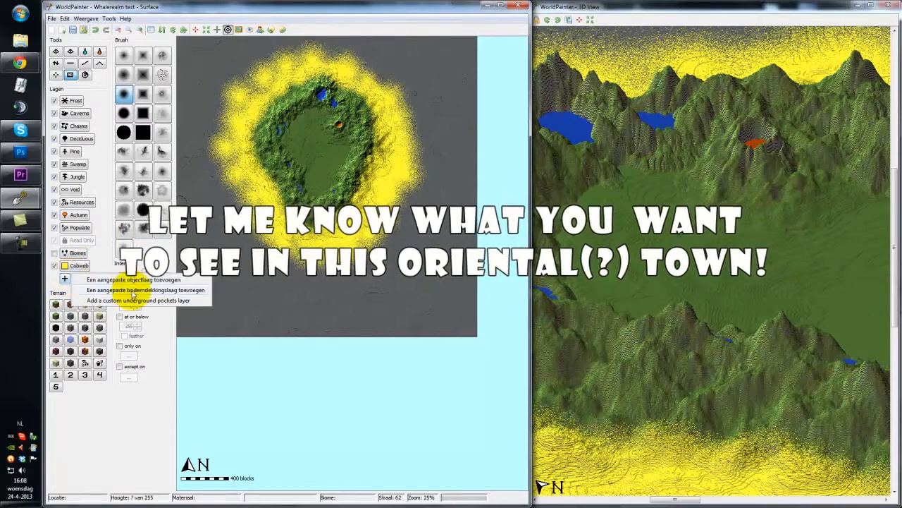